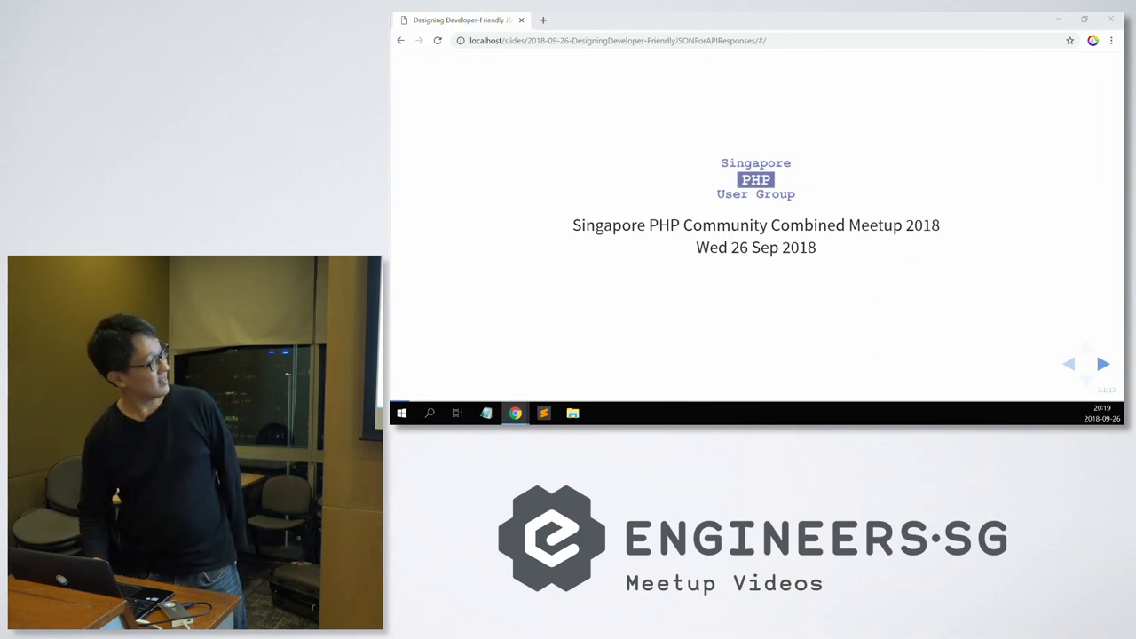
Step: Reveal the title fragment 'Designing Developer-Friendly JSON for API Responses' on the first slide
{"action": "left_click", "coordinate": [1104, 364]}
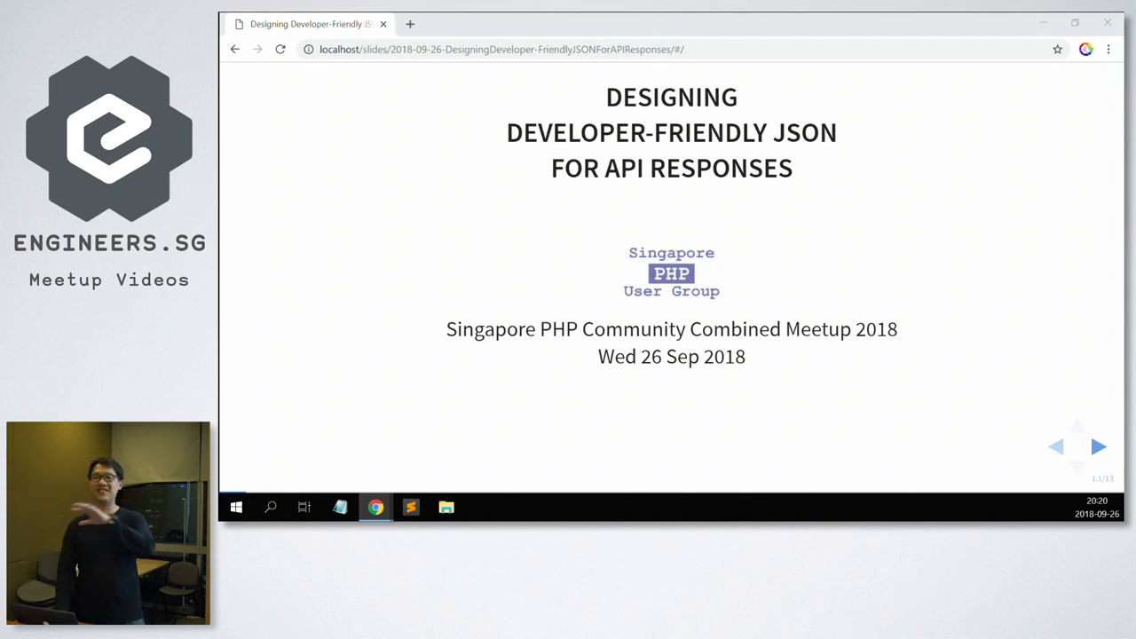
Step: Advance to slide 2, the Zion Ng speaker introduction with the zion.sg link
{"action": "left_click", "coordinate": [1098, 447]}
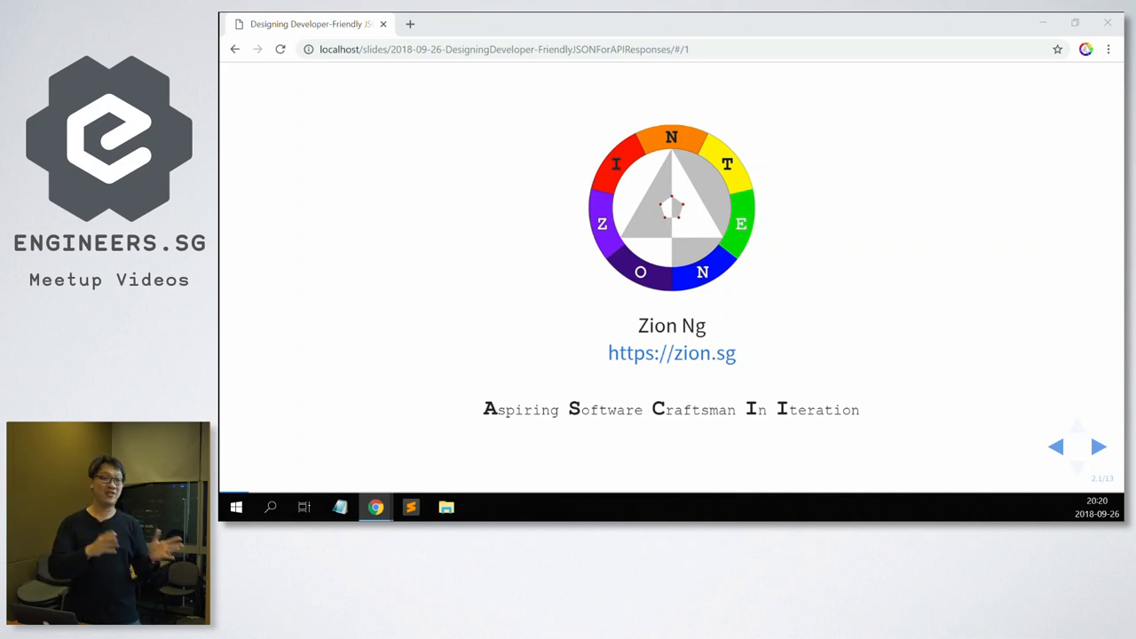
{"action": "left_click", "coordinate": [1099, 448]}
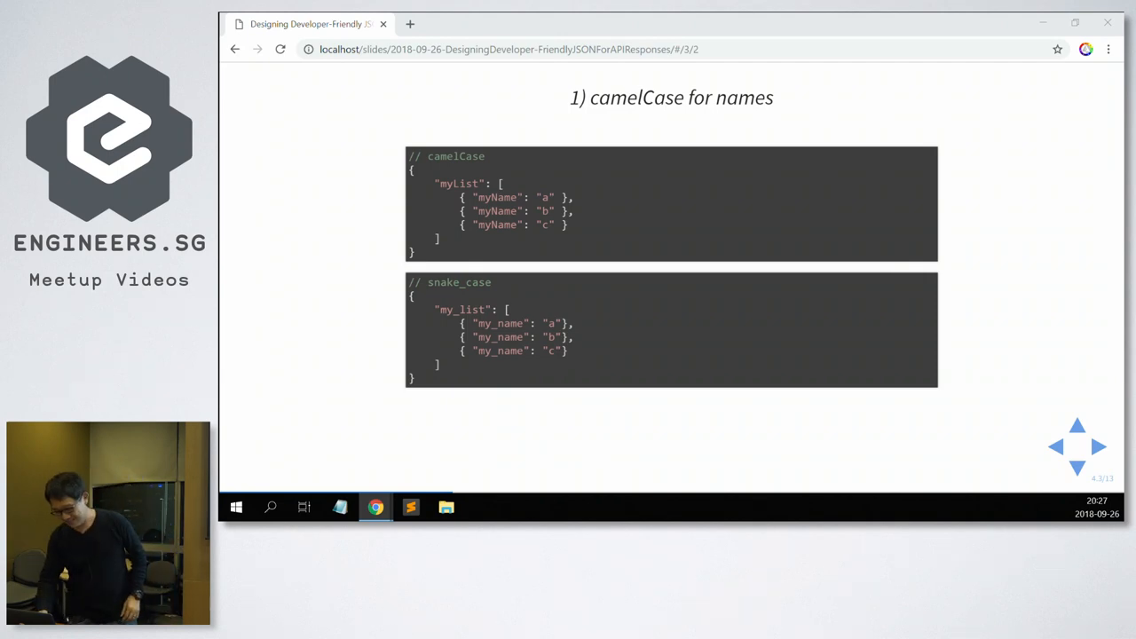
{"action": "left_click", "coordinate": [1097, 448]}
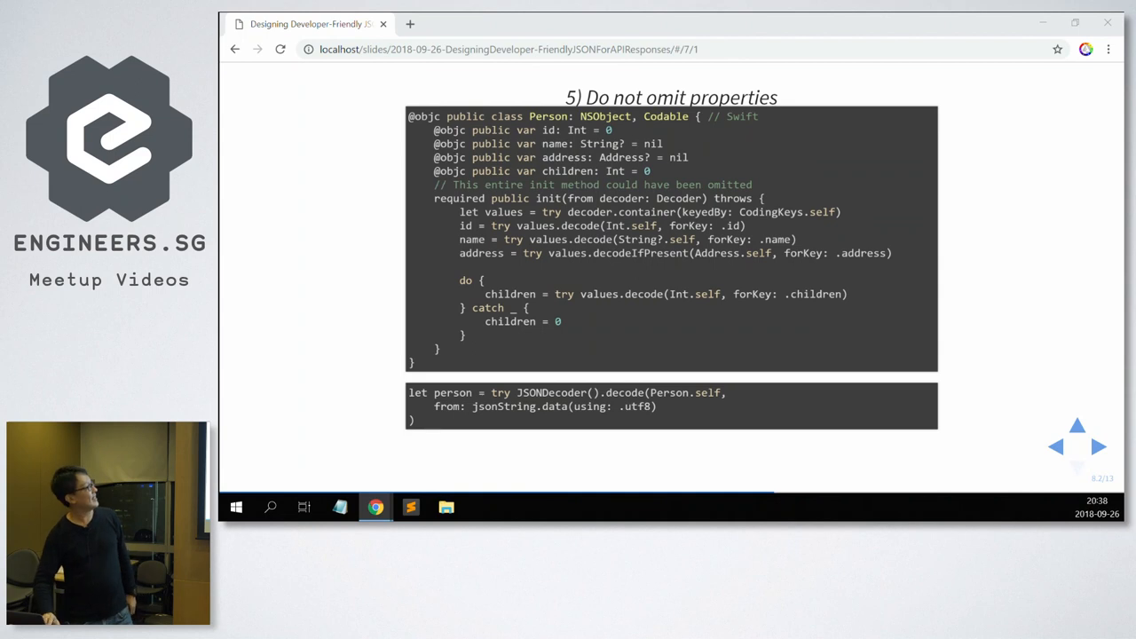
{"action": "mouse_move", "coordinate": [558, 344]}
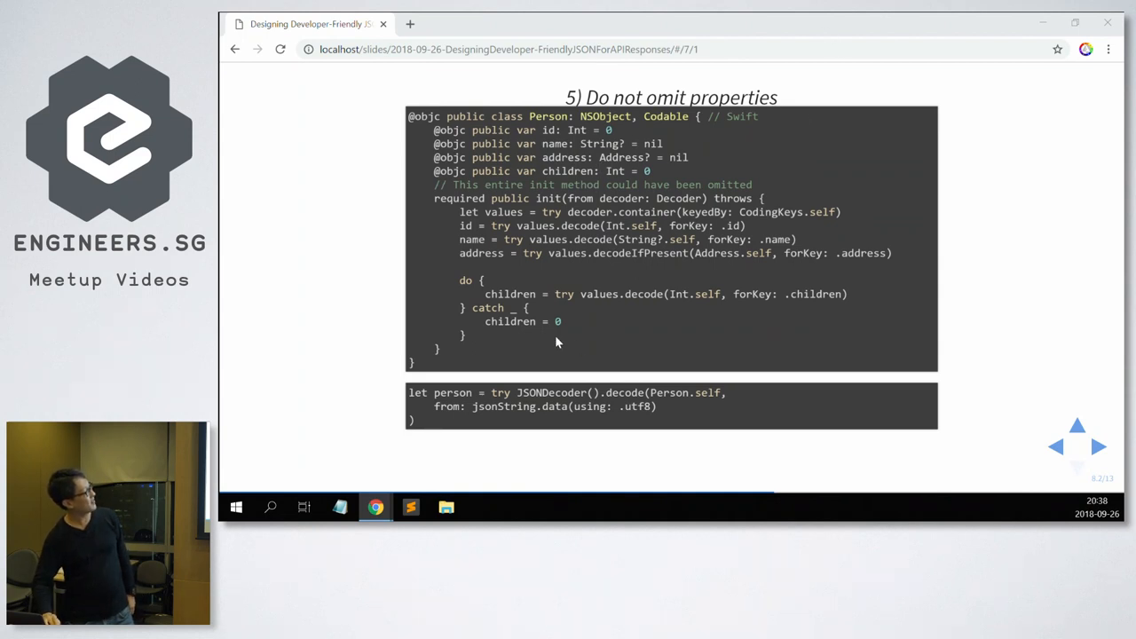
{"action": "mouse_move", "coordinate": [543, 227]}
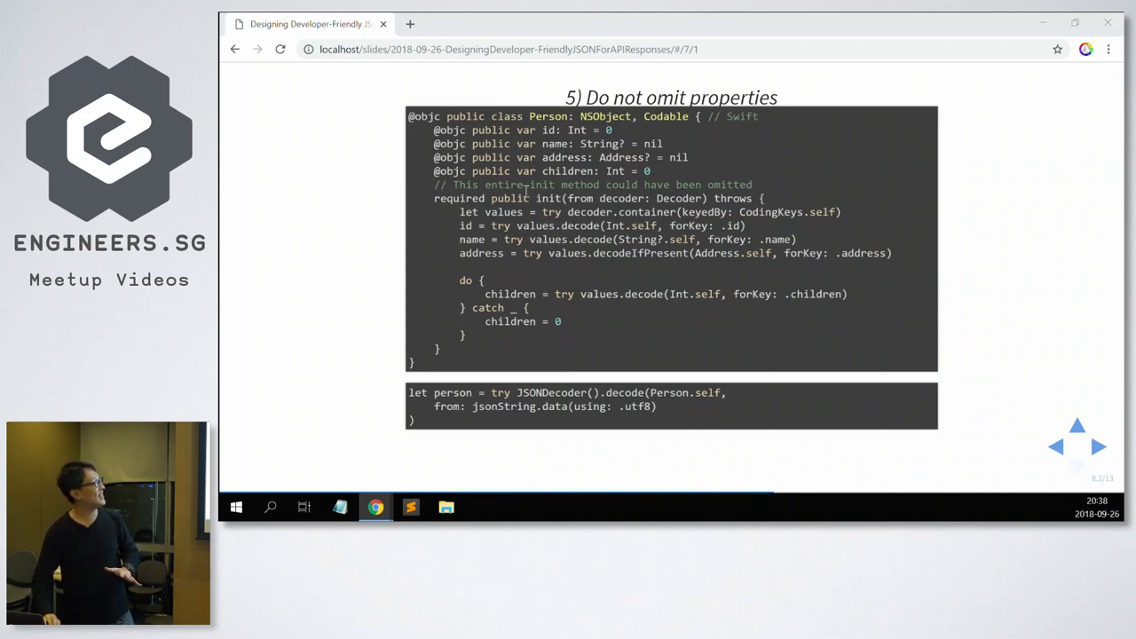
{"action": "mouse_move", "coordinate": [604, 171]}
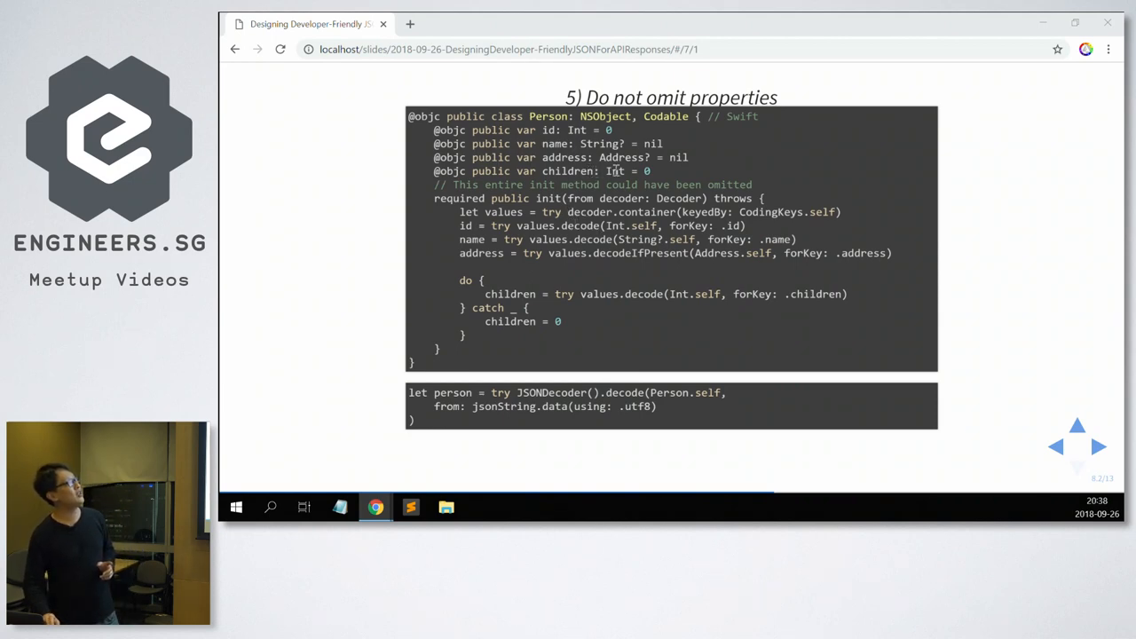
{"action": "mouse_move", "coordinate": [660, 171]}
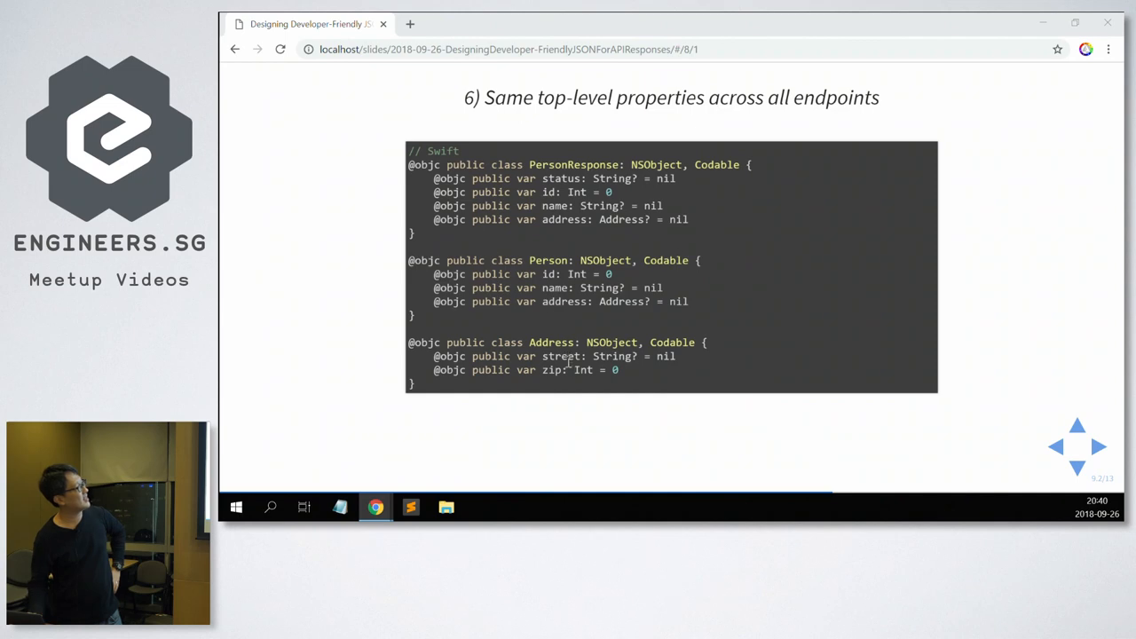
{"action": "left_click", "coordinate": [1105, 447]}
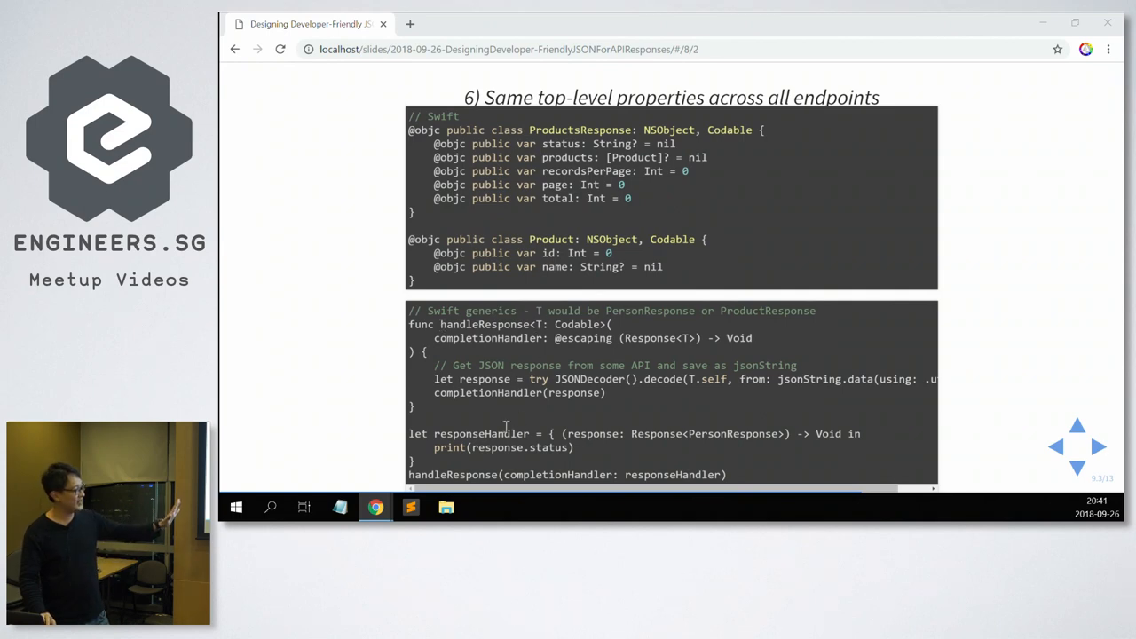
{"action": "mouse_move", "coordinate": [475, 472]}
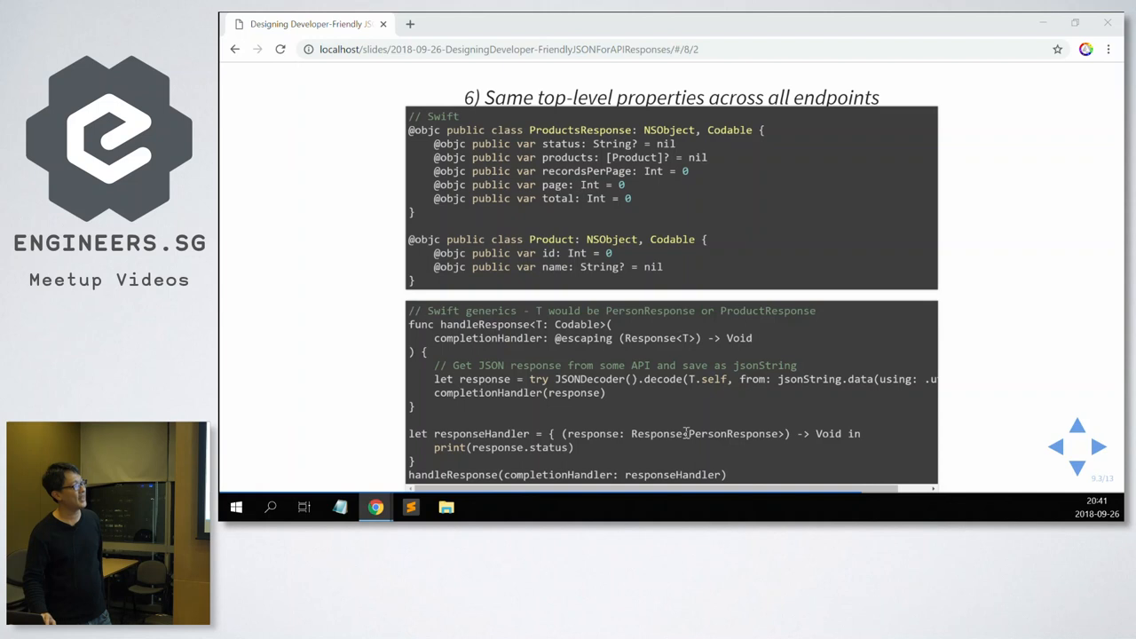
{"action": "mouse_move", "coordinate": [690, 490]}
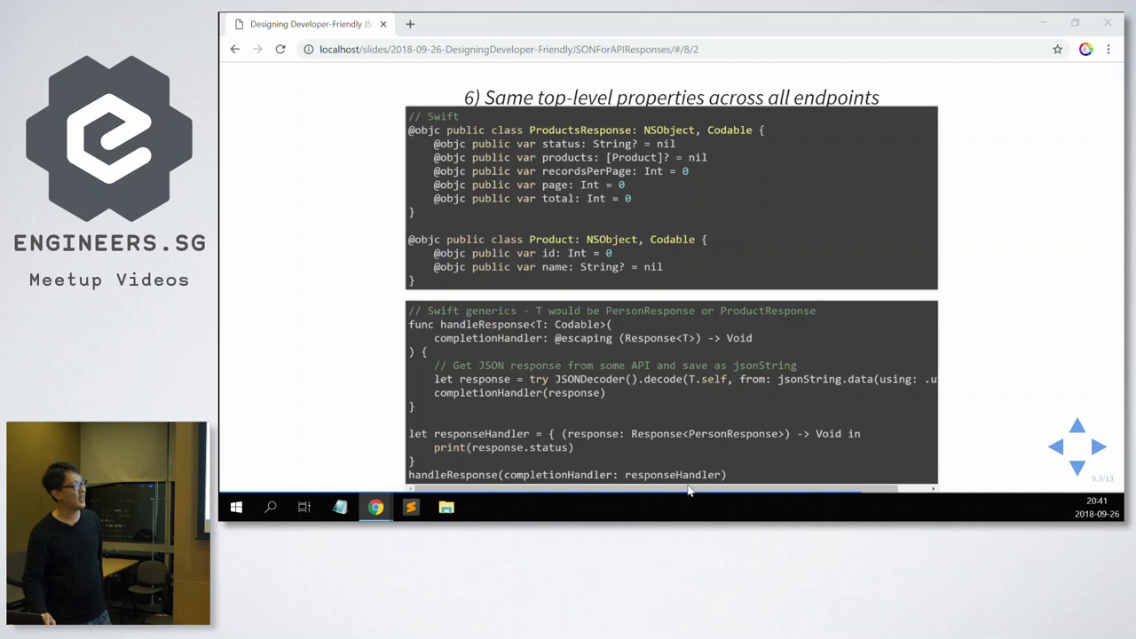
{"action": "mouse_move", "coordinate": [584, 455]}
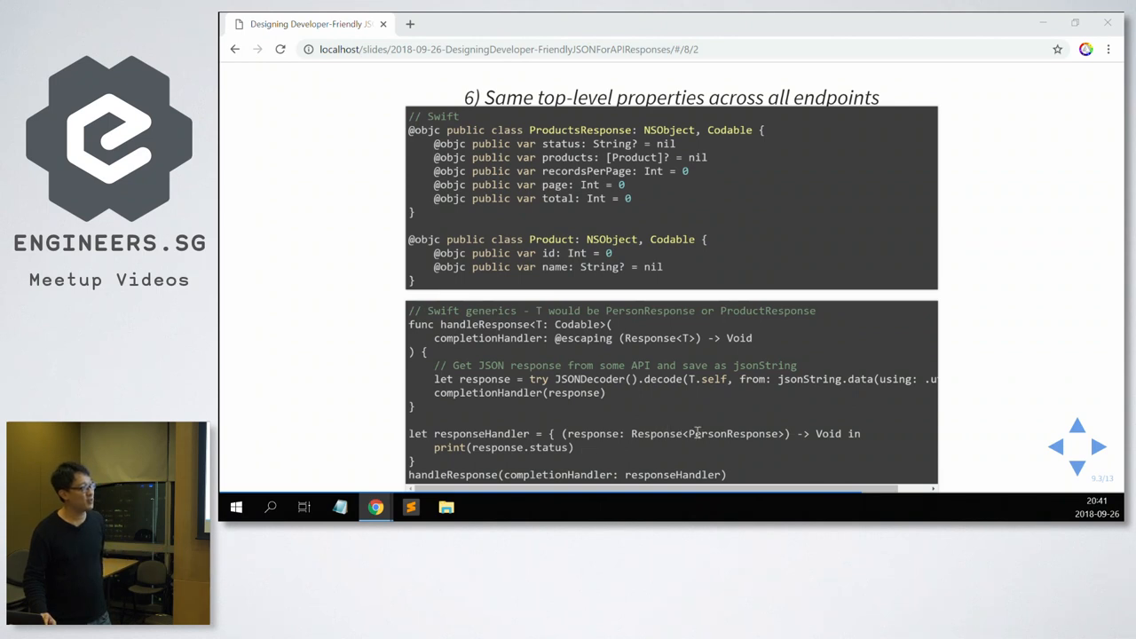
{"action": "mouse_move", "coordinate": [568, 399]}
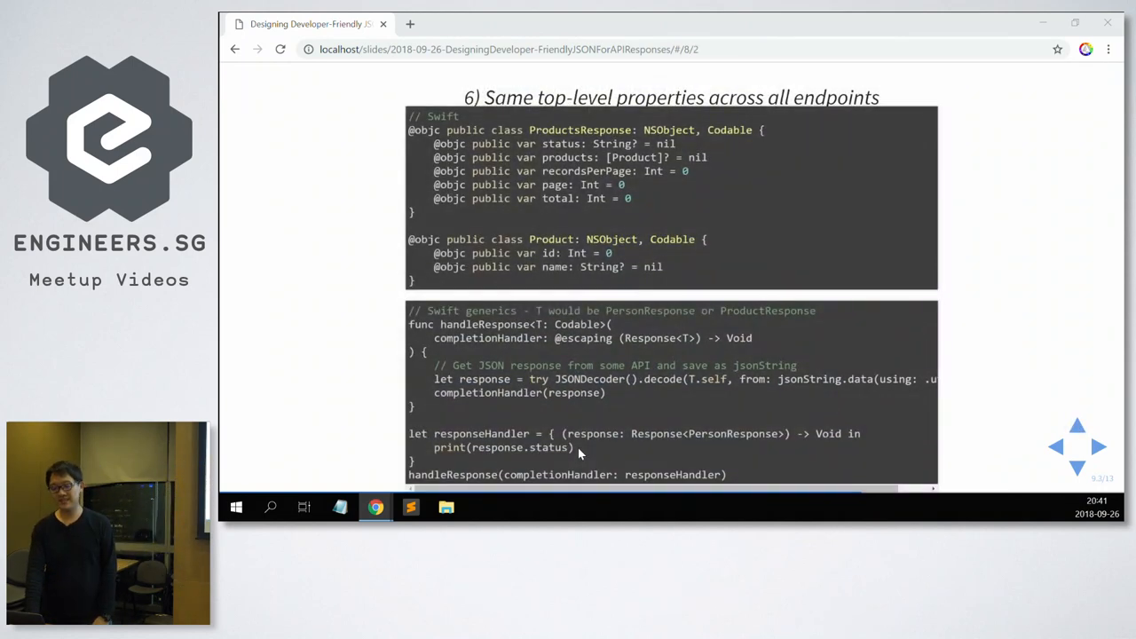
{"action": "left_click", "coordinate": [1056, 448]}
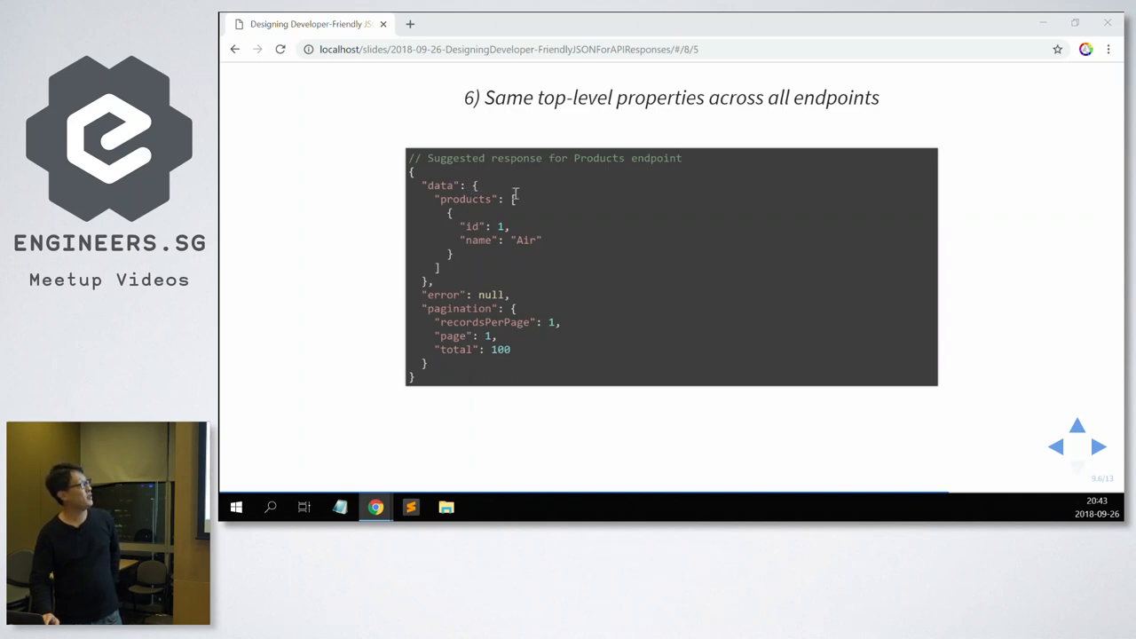
{"action": "mouse_move", "coordinate": [444, 273]}
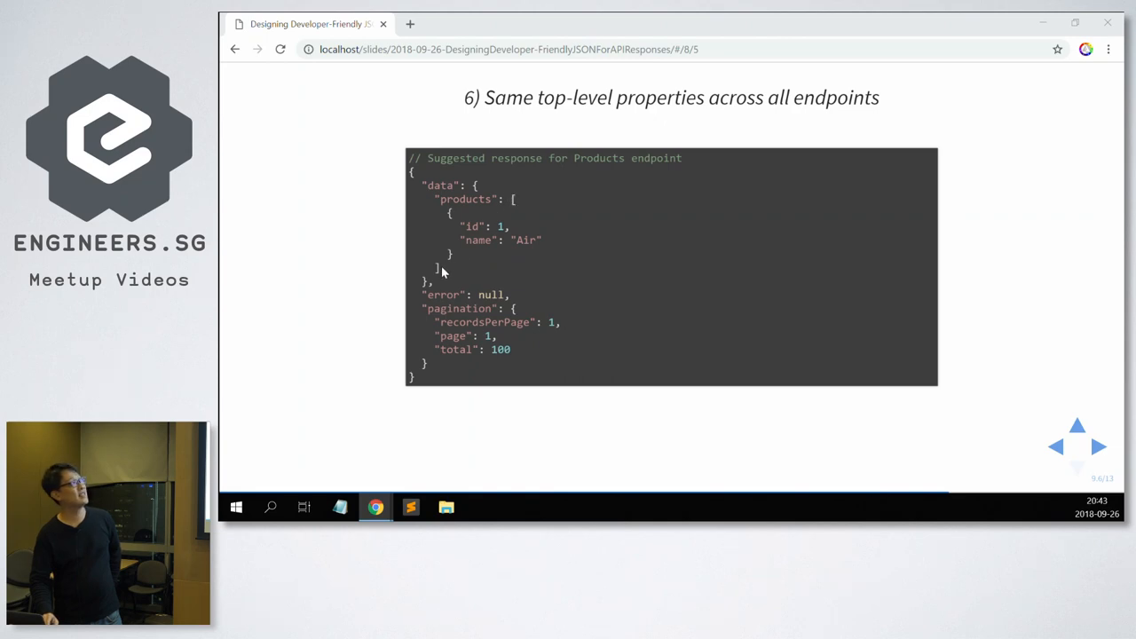
{"action": "mouse_move", "coordinate": [473, 185]}
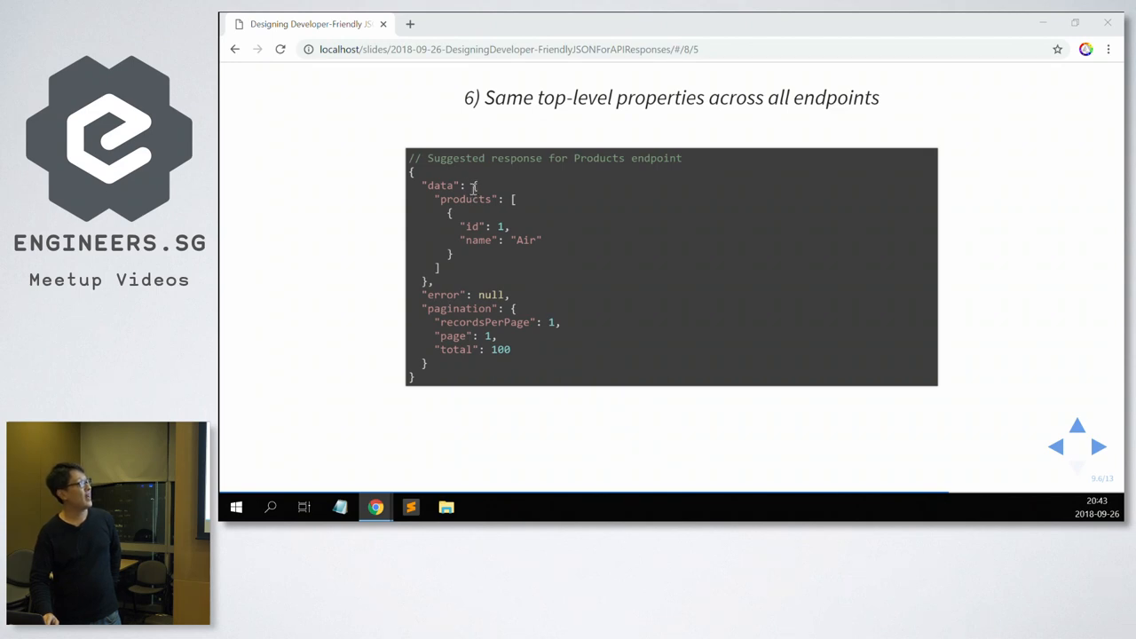
{"action": "mouse_move", "coordinate": [507, 202]}
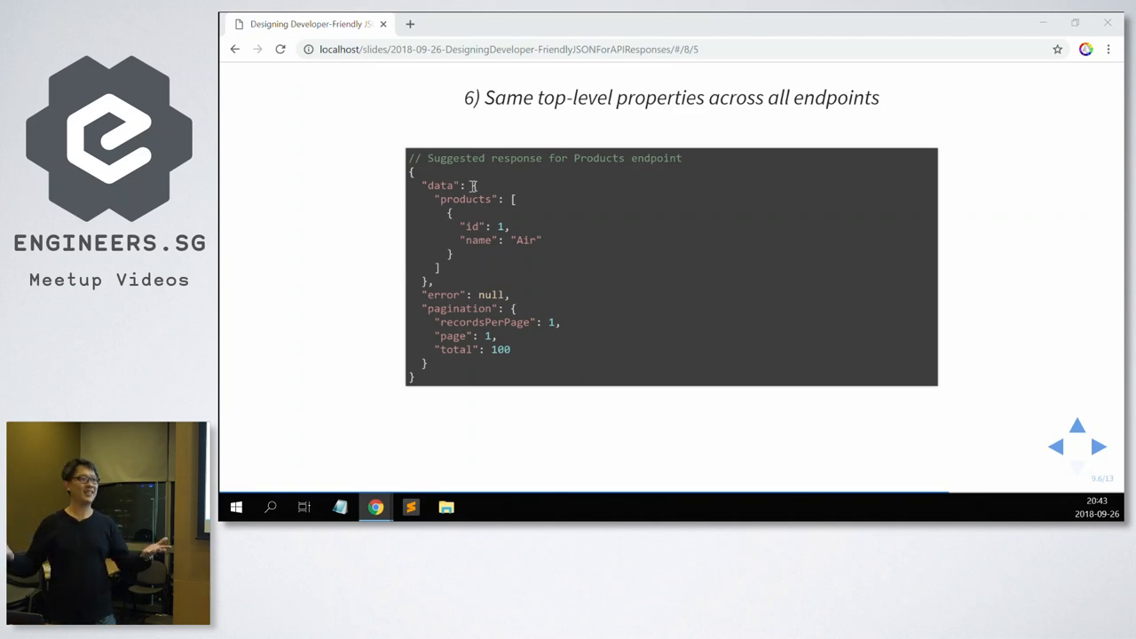
Step: Advance to slide 7, contrasting Employee and Manager property naming across endpoints
{"action": "left_click", "coordinate": [1099, 447]}
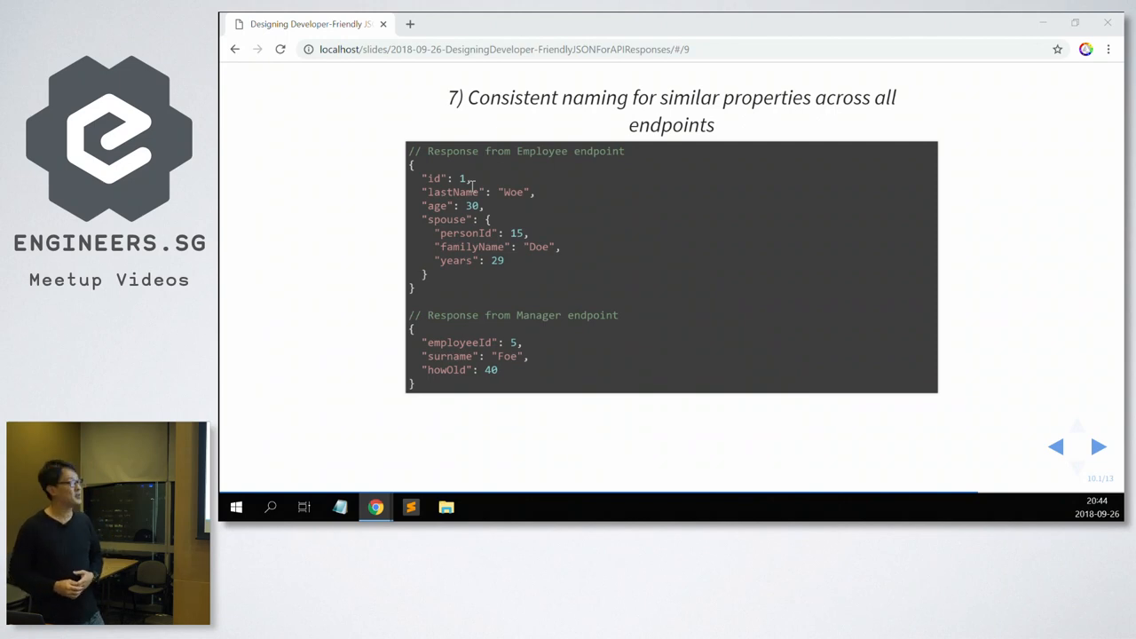
{"action": "mouse_move", "coordinate": [476, 206]}
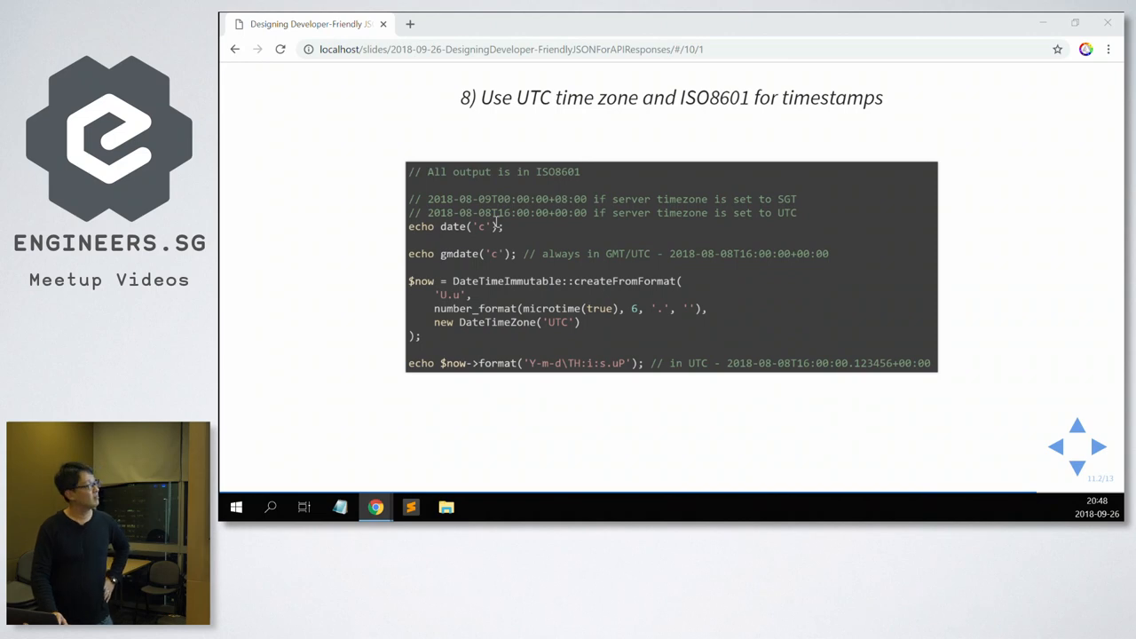
{"action": "mouse_move", "coordinate": [469, 254]}
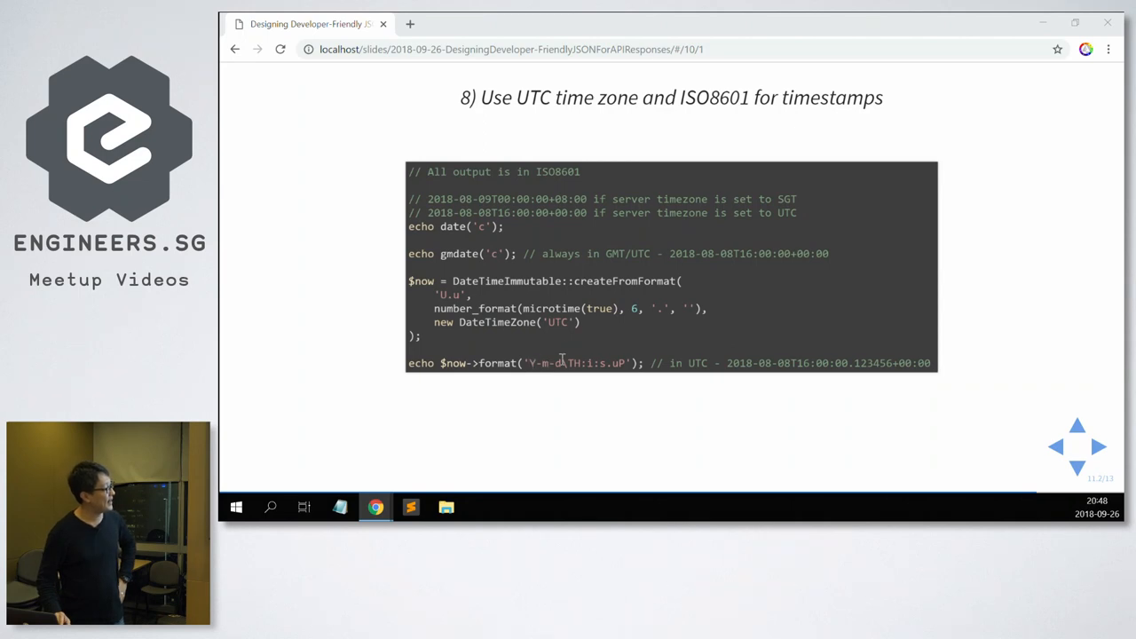
{"action": "mouse_move", "coordinate": [852, 367]}
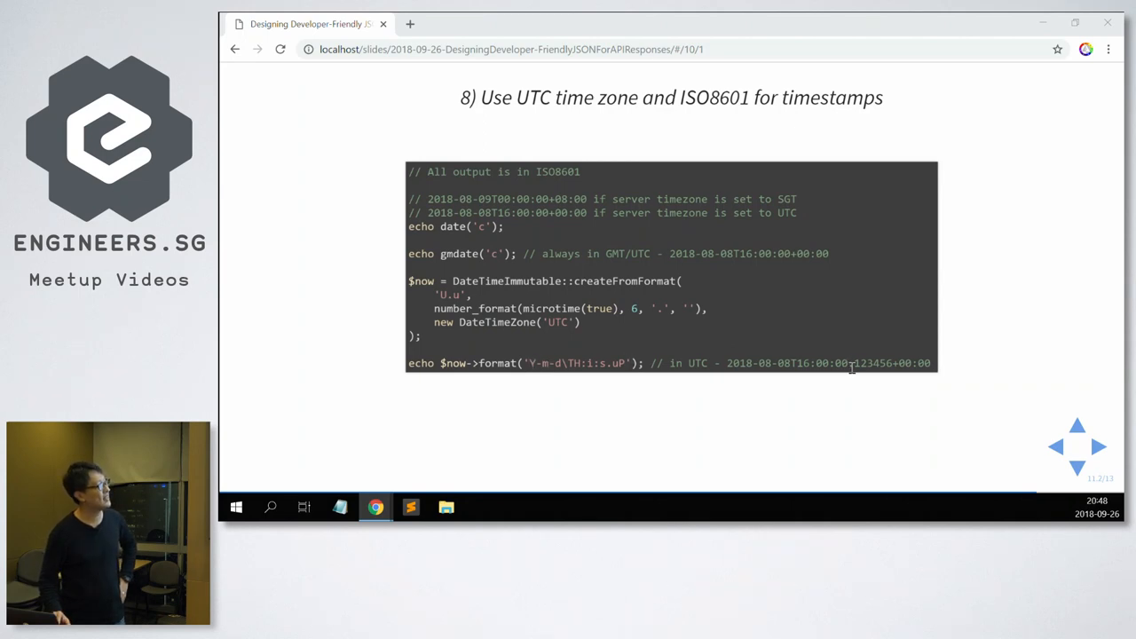